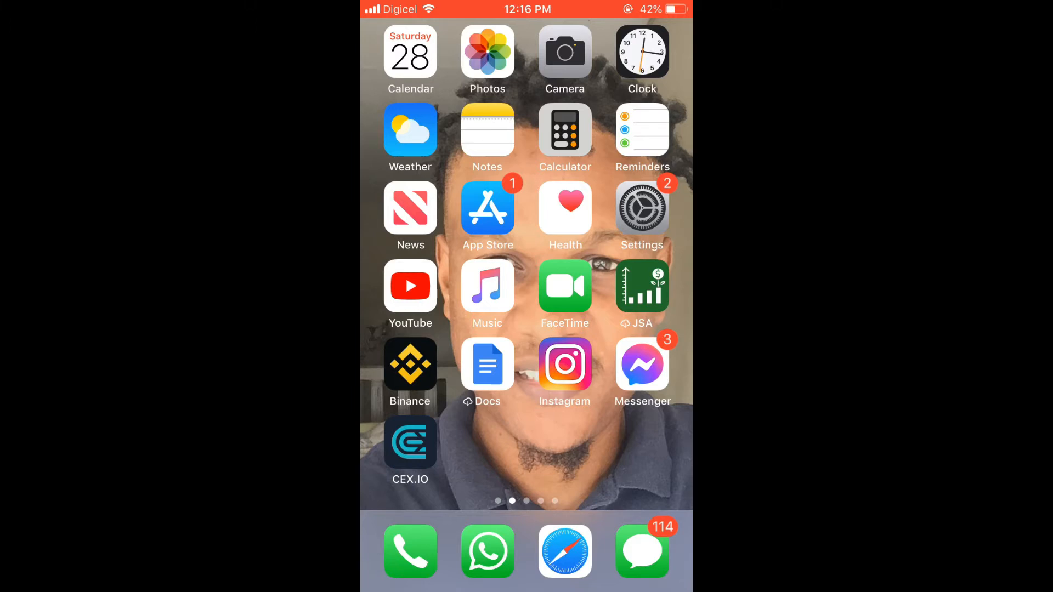
- Open the Settings app from the home screen, landing on Display & Brightness
left_click(487, 209)
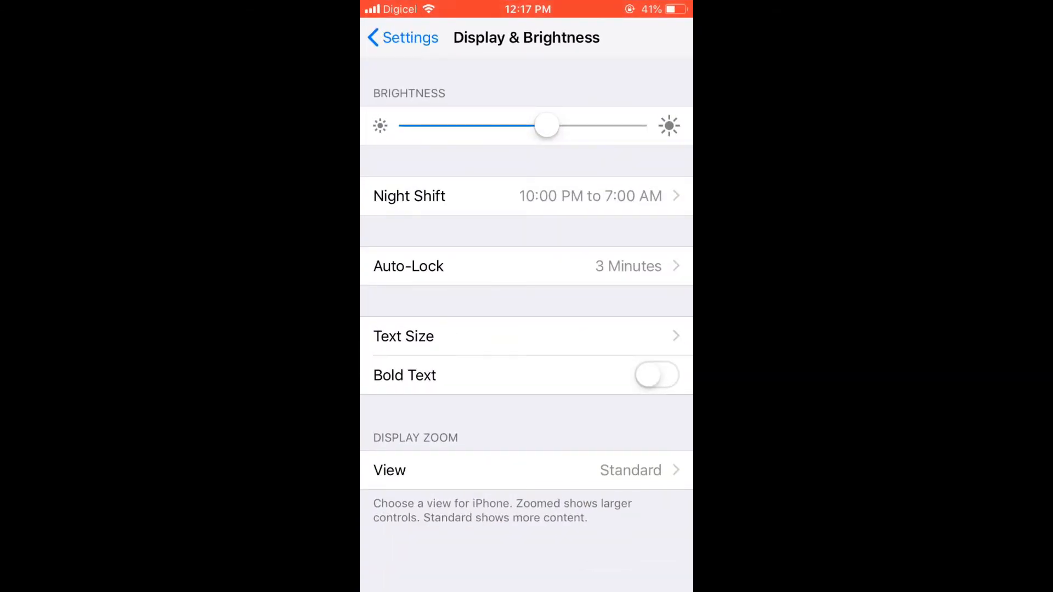
- Go to General > iPhone Storage and scroll the per-app storage list
left_click(402, 38)
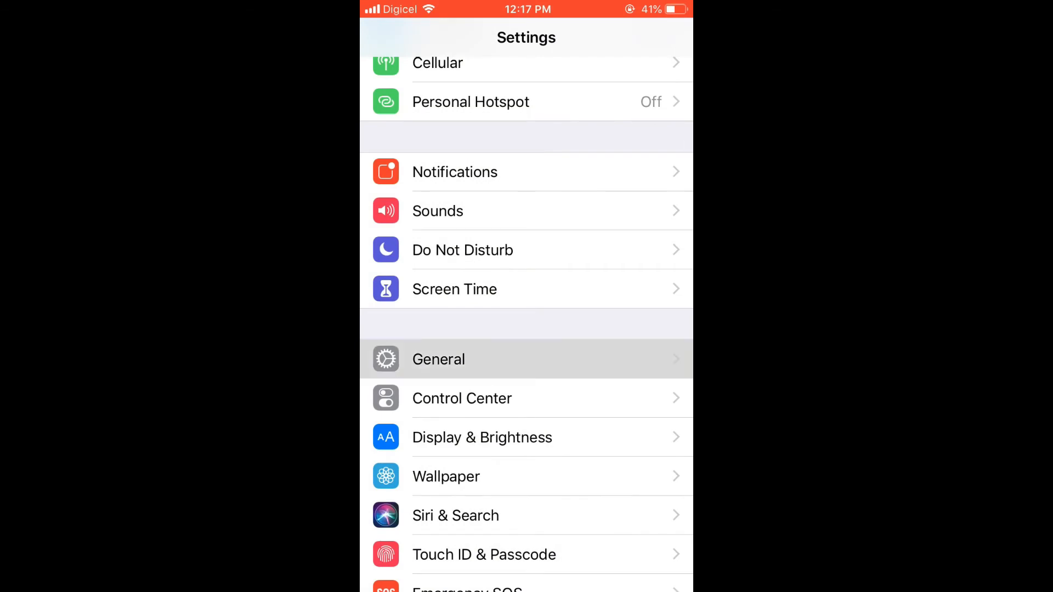
left_click(438, 359)
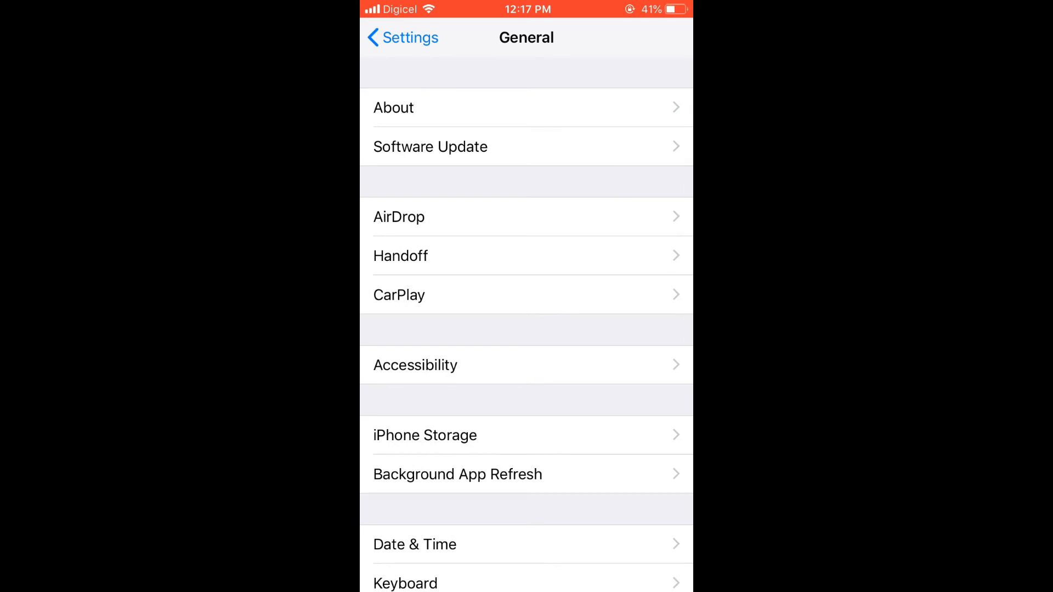
left_click(424, 435)
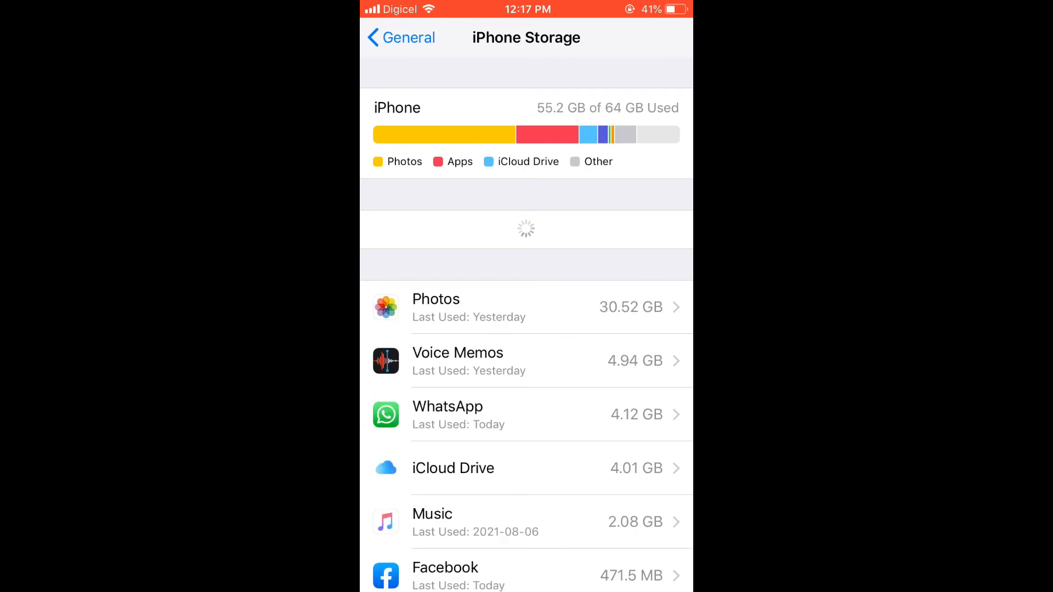
scroll("down", 3)
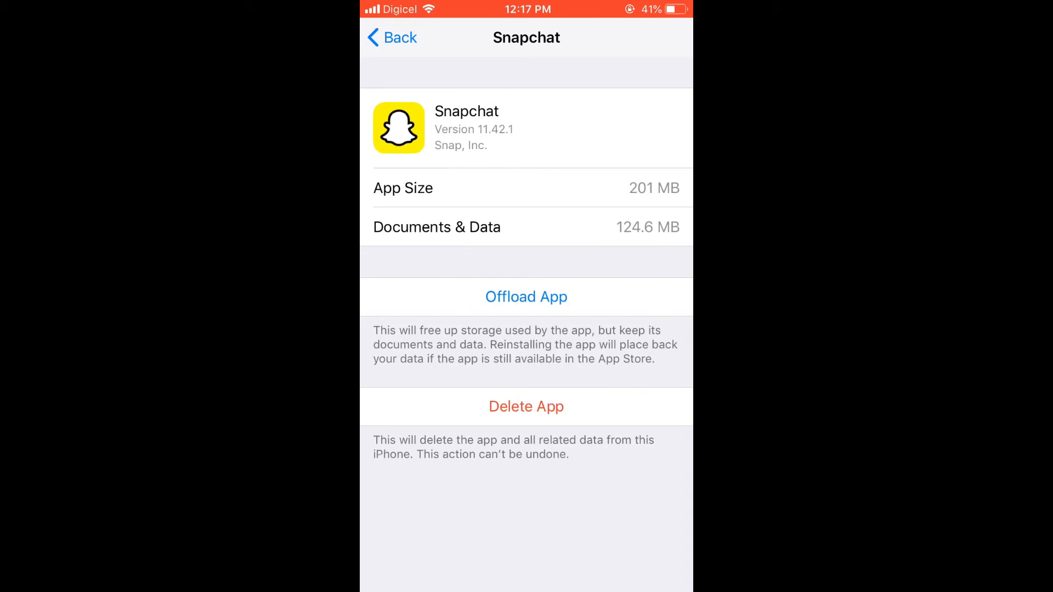
- Offload Snapchat keeping its data, then reinstall it from its storage page
left_click(526, 297)
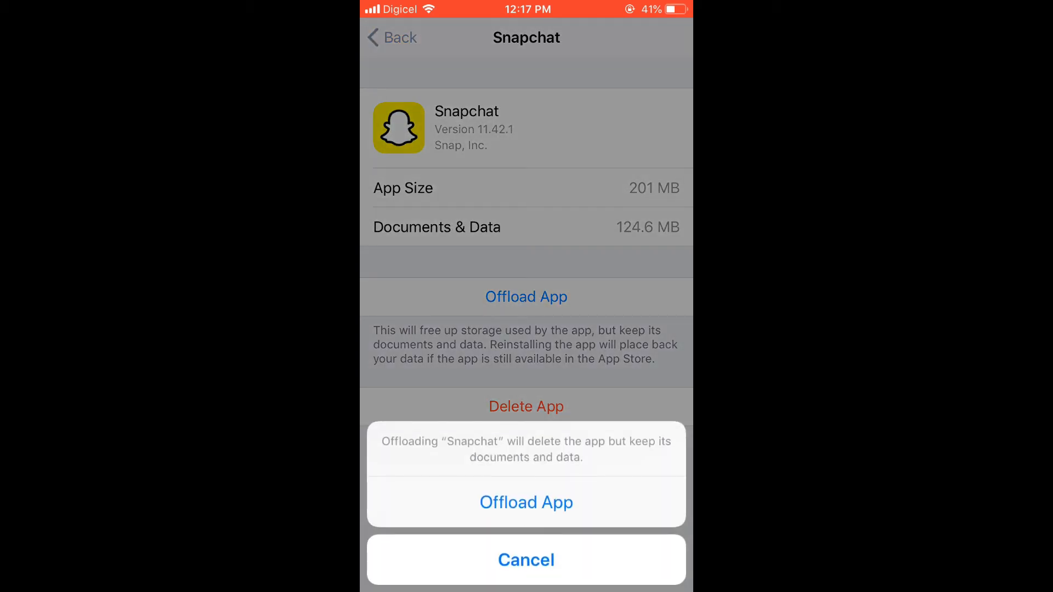
left_click(526, 559)
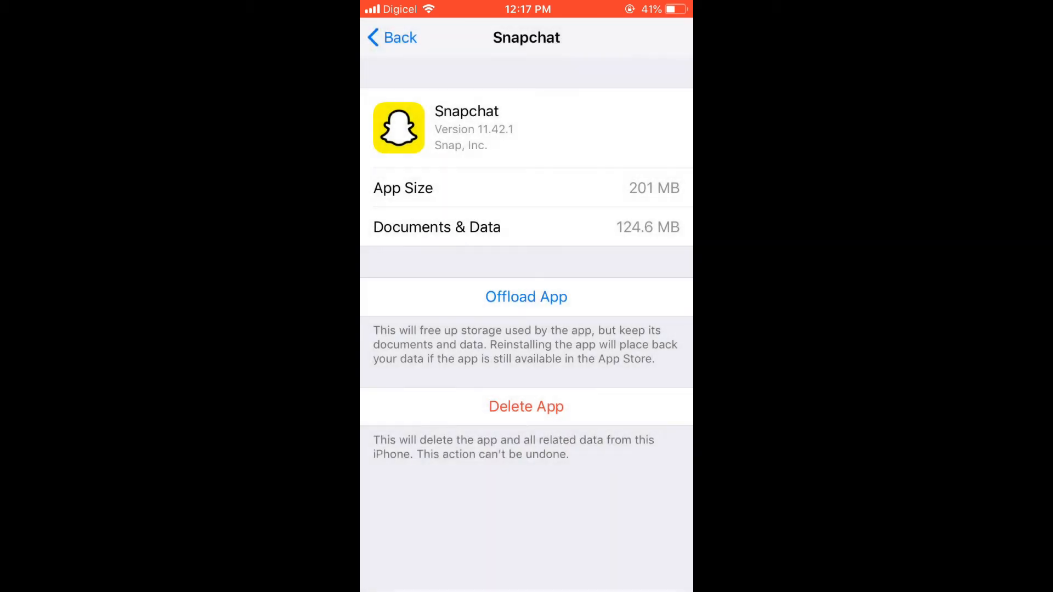
left_click(526, 297)
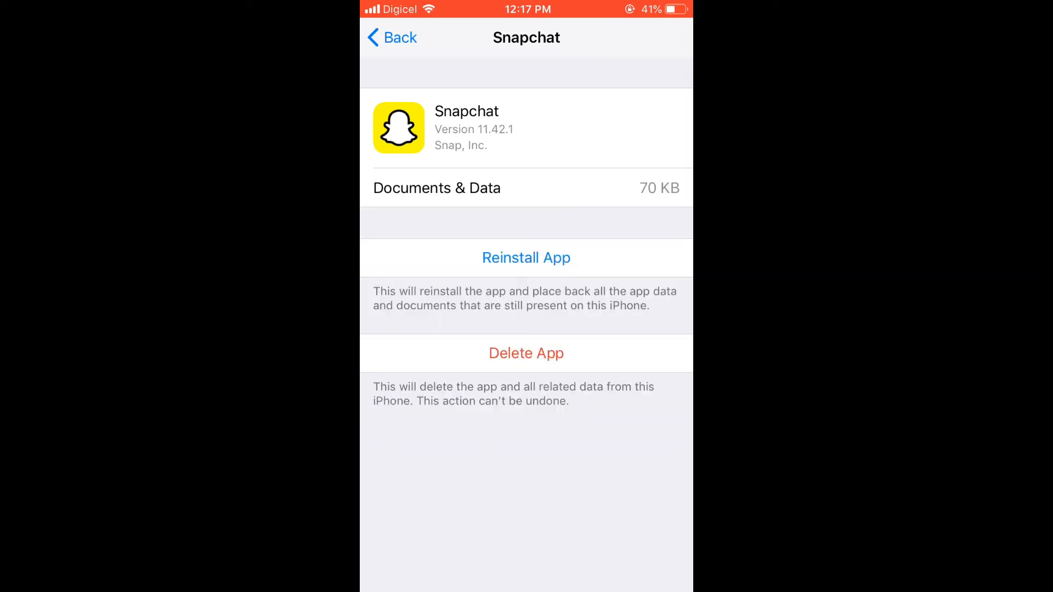
left_click(525, 257)
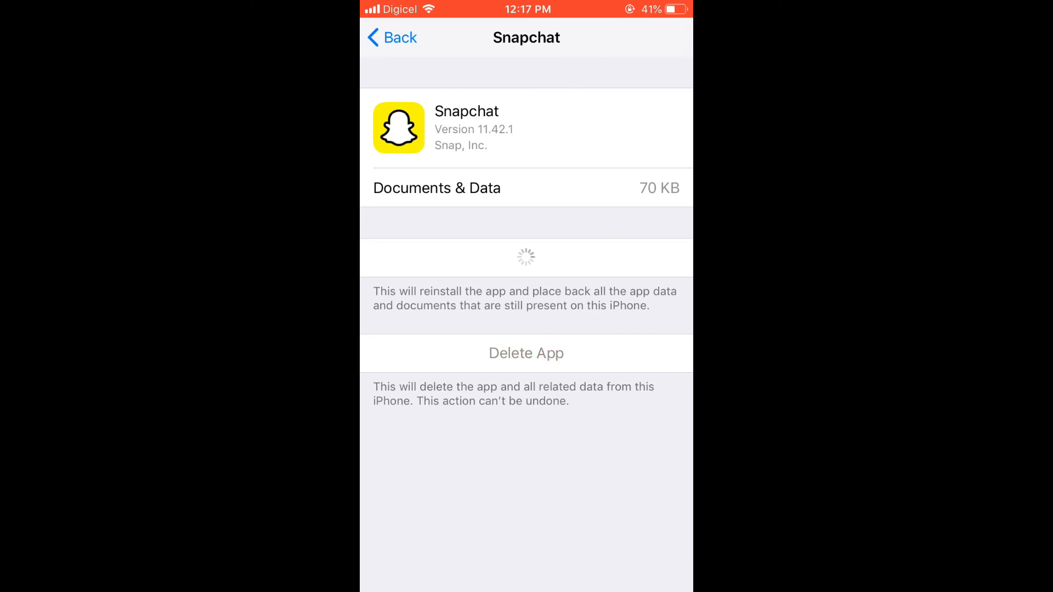